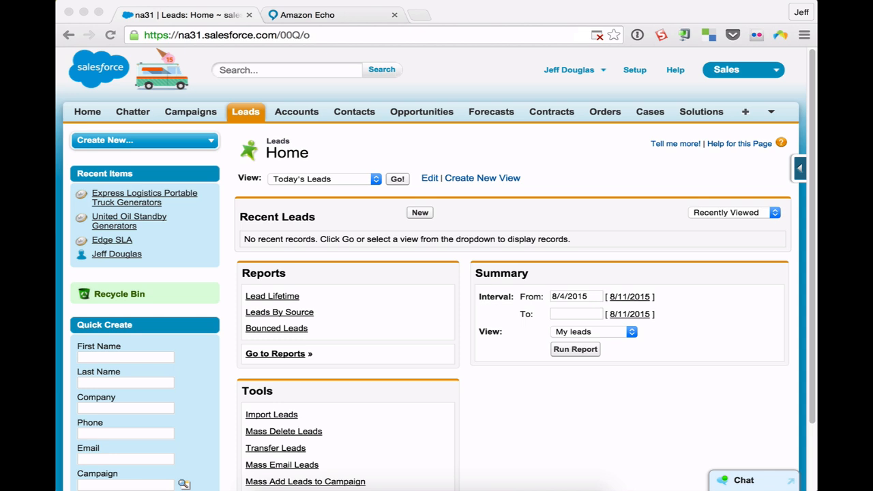
{"action": "mouse_move", "coordinate": [285, 135]}
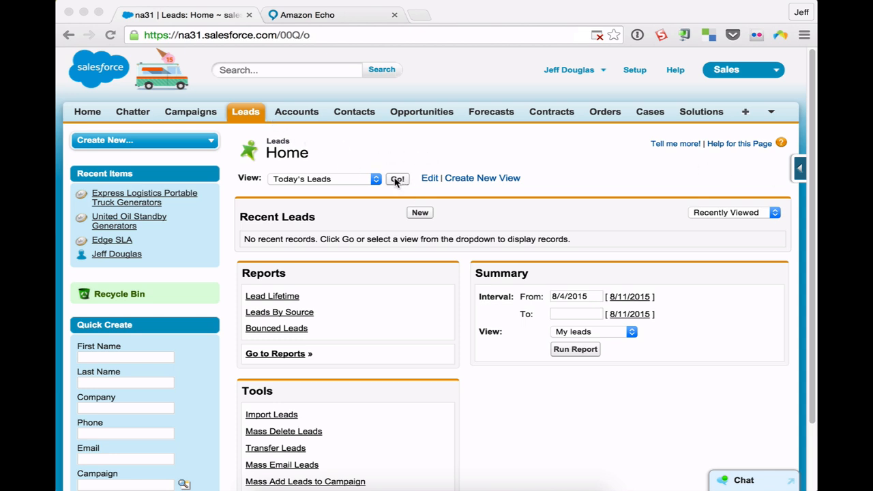
Load the Today's Leads view on the Leads tab
{"action": "left_click", "coordinate": [398, 179]}
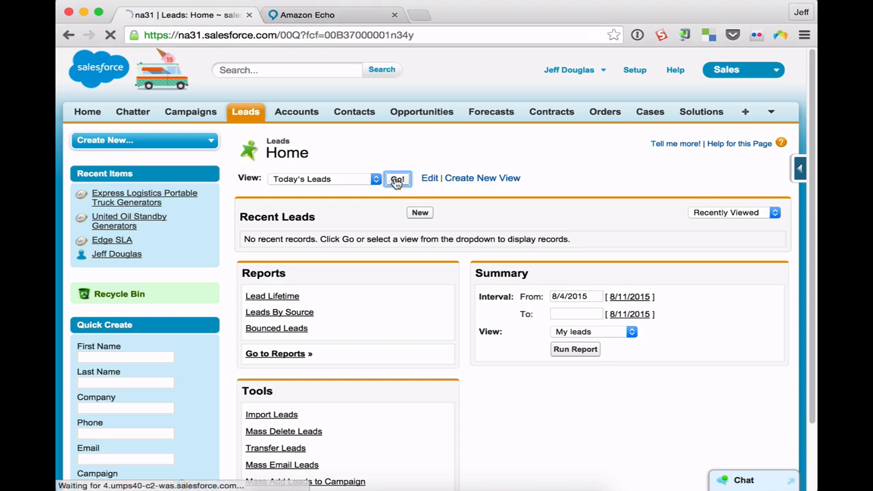
{"action": "left_click", "coordinate": [398, 178]}
{"action": "type", "text": "X"}
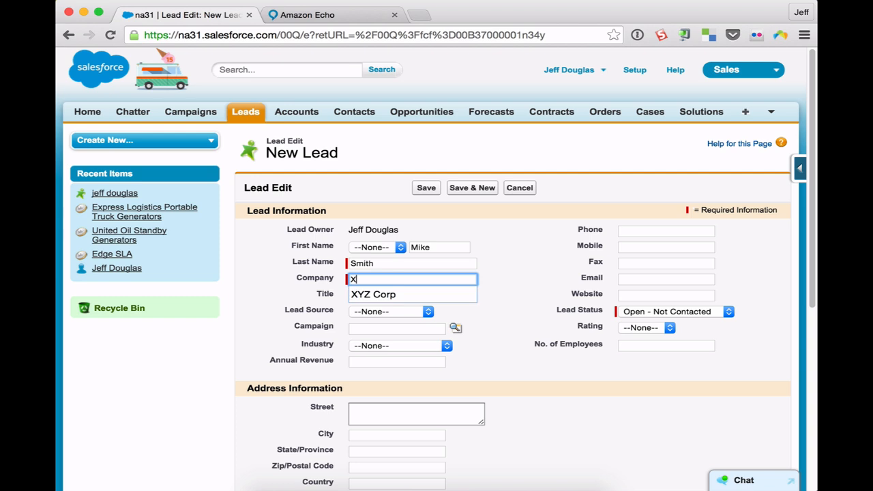
Save the new lead Mike Smith with company XYZ Corp
{"action": "left_click", "coordinate": [374, 294]}
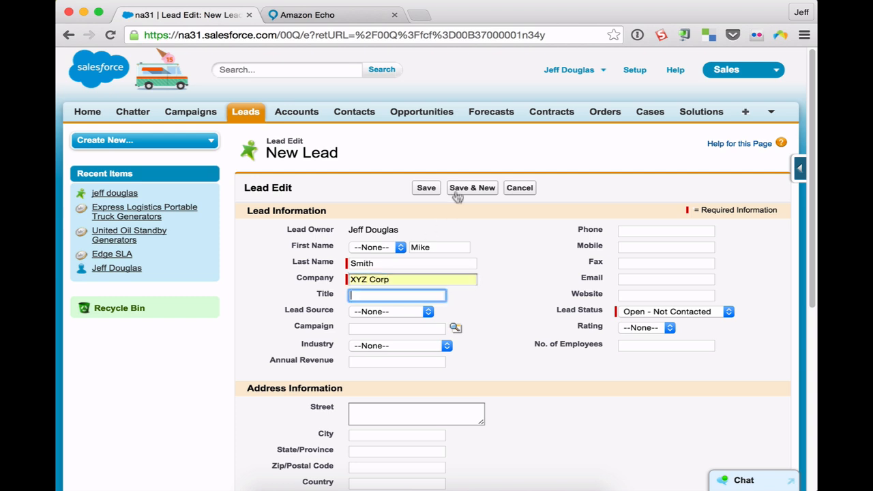
{"action": "left_click", "coordinate": [425, 187]}
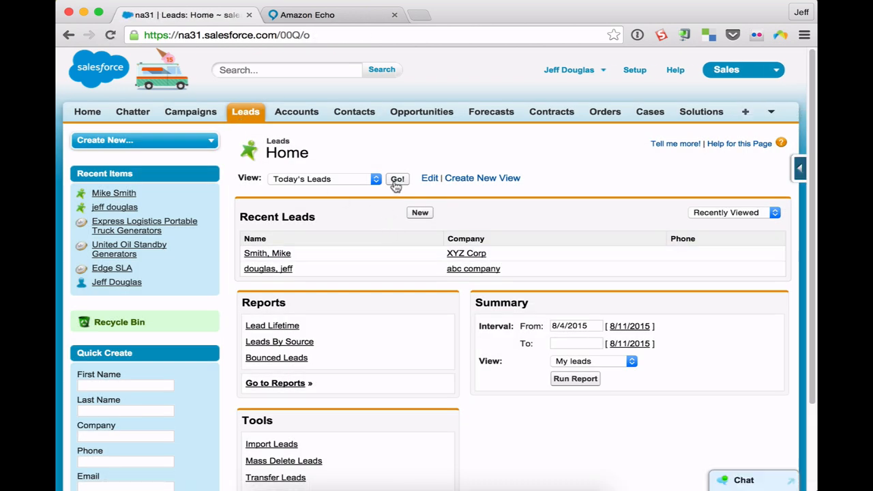
{"action": "left_click", "coordinate": [397, 179]}
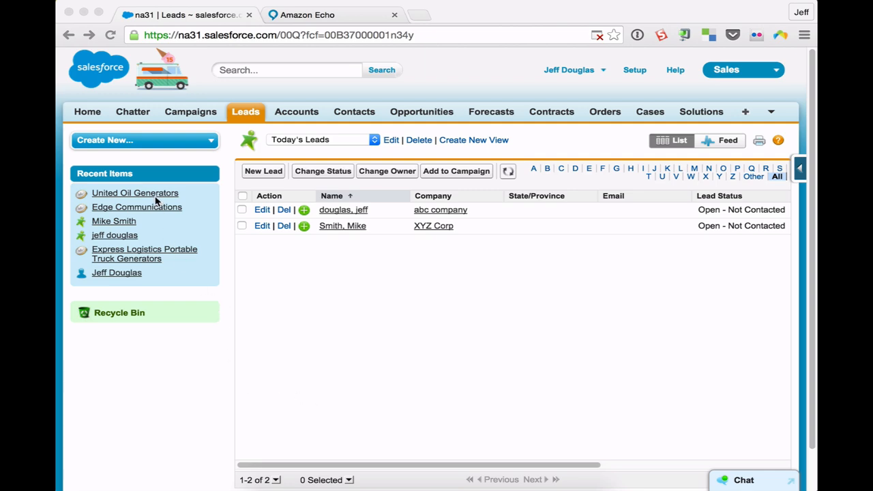
Review the United Oil Generators opportunity and go back to the leads list
{"action": "left_click", "coordinate": [134, 192]}
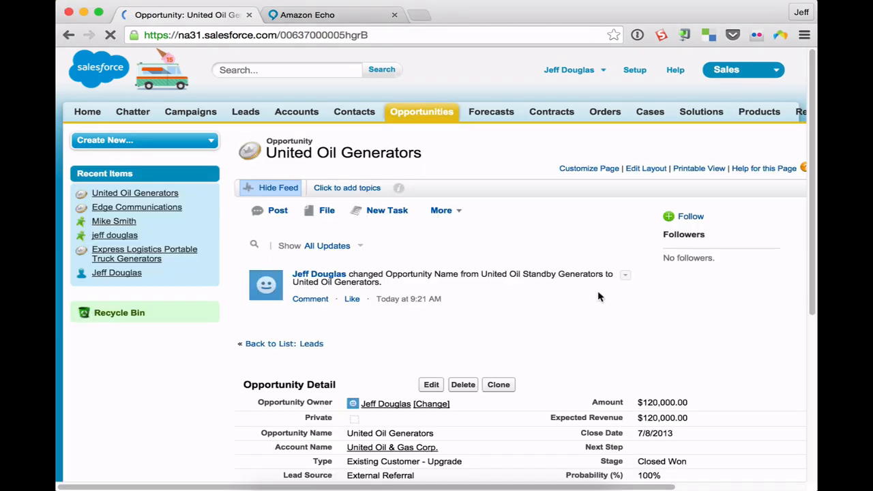
{"action": "scroll", "scroll_direction": "down", "scroll_amount": 3}
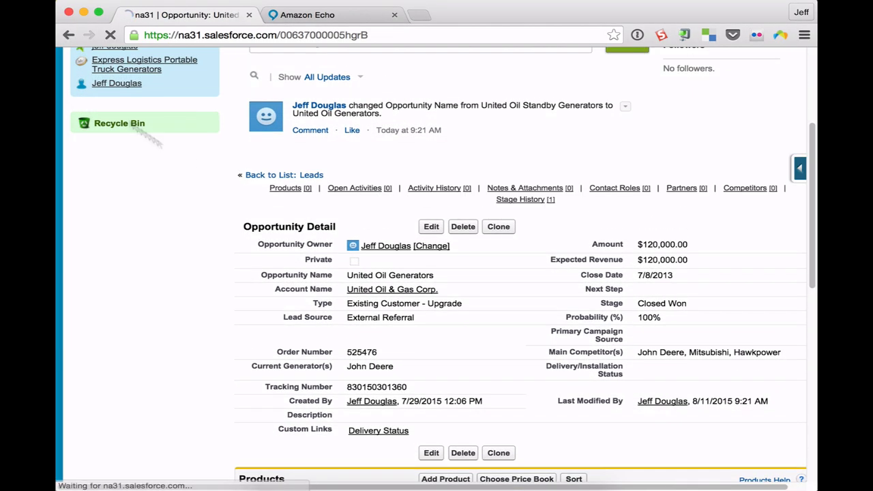
{"action": "left_click", "coordinate": [68, 34]}
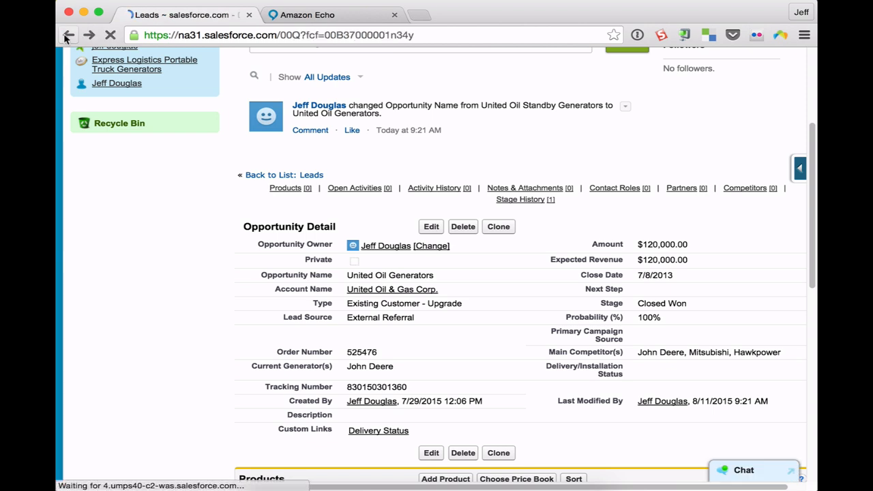
{"action": "left_click", "coordinate": [68, 34]}
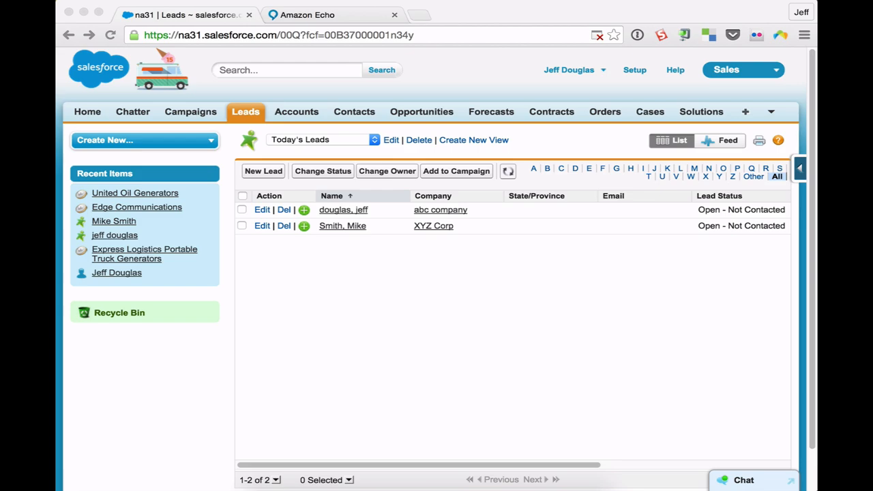
{"action": "mouse_move", "coordinate": [101, 211]}
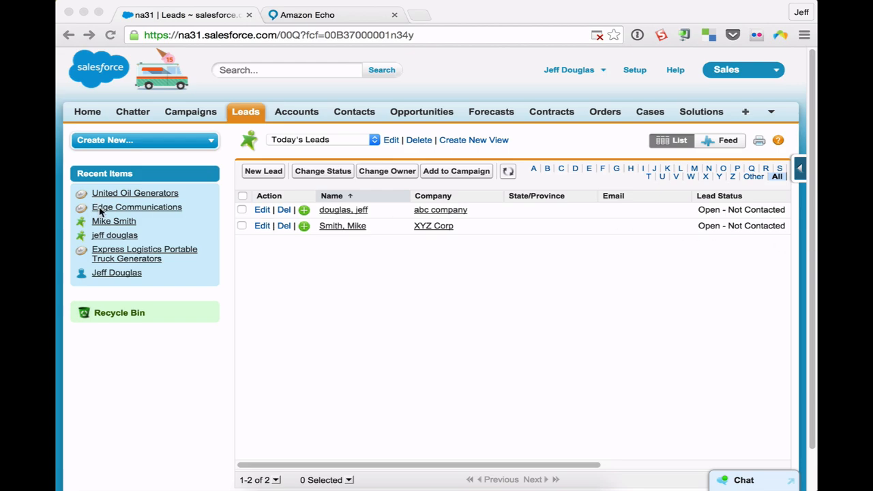
Review the Edge Communications opportunity details
{"action": "left_click", "coordinate": [136, 207]}
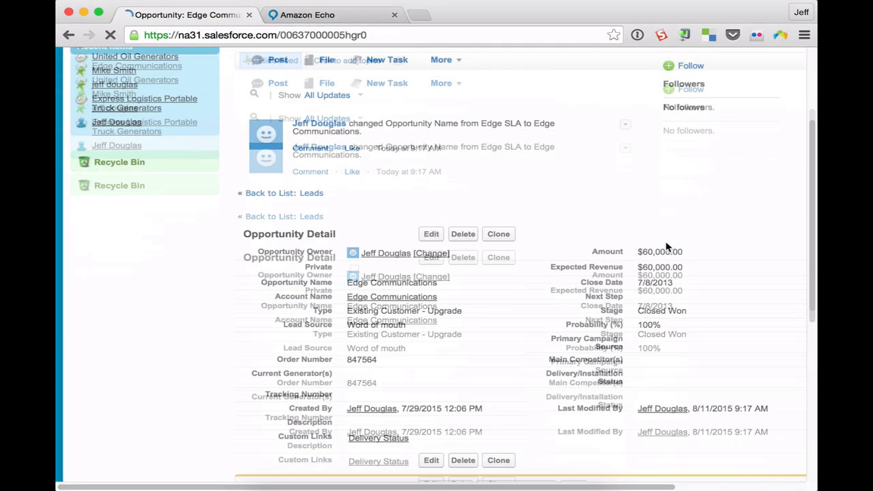
{"action": "scroll", "scroll_direction": "down", "scroll_amount": 3}
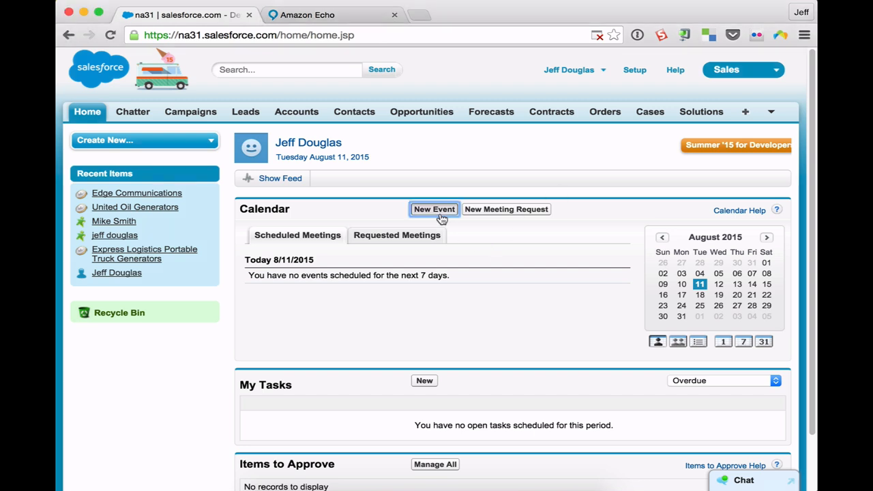
Save a new 'Follow Meeting' event starting at 10:15 AM today
{"action": "left_click", "coordinate": [433, 209]}
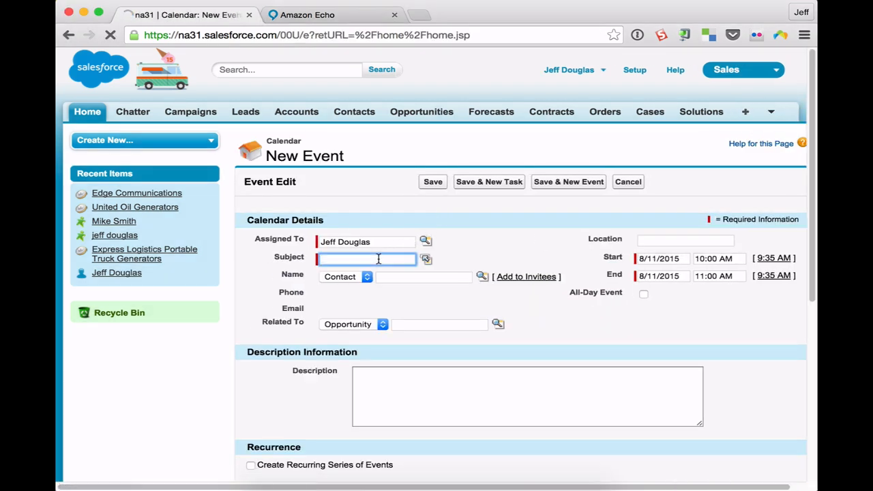
{"action": "type", "text": "Follow Meeting"}
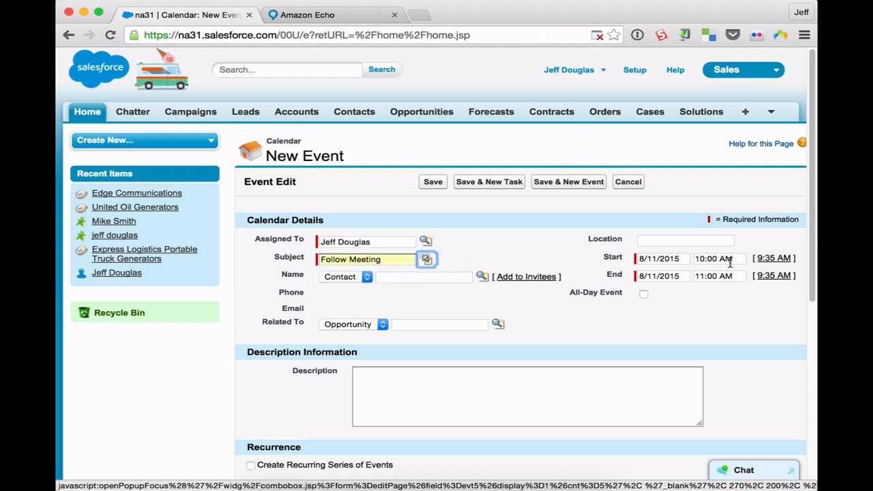
{"action": "left_click", "coordinate": [716, 257]}
{"action": "type", "text": "15"}
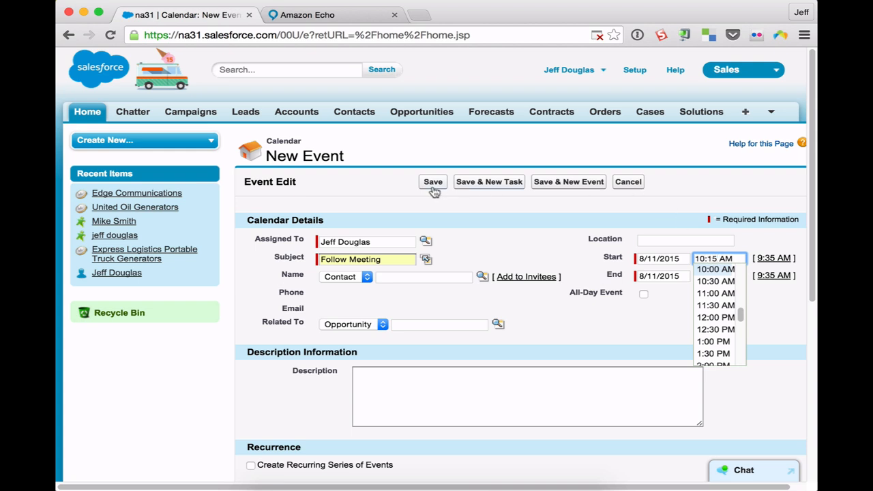
{"action": "left_click", "coordinate": [433, 181]}
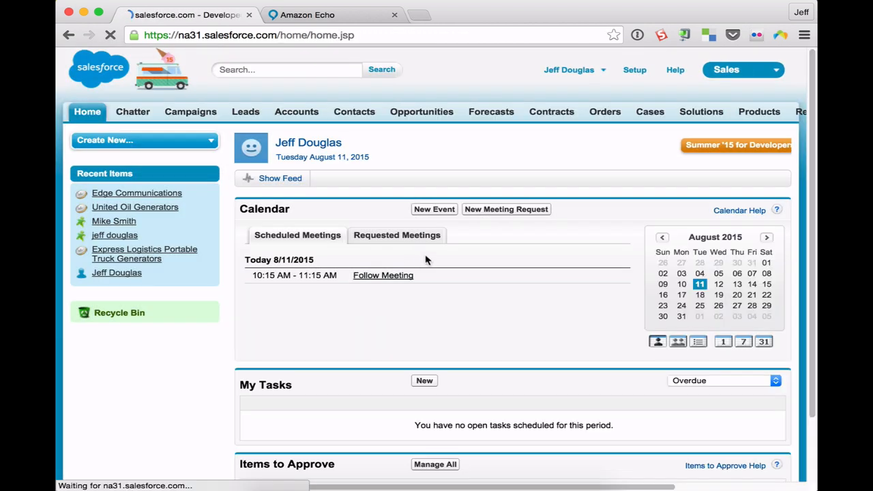
{"action": "left_click", "coordinate": [434, 209]}
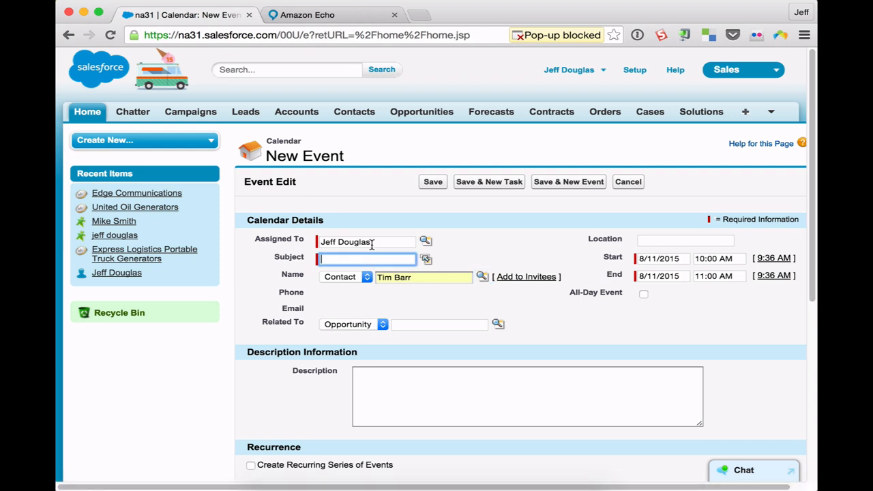
{"action": "type", "text": "Schedule Me"}
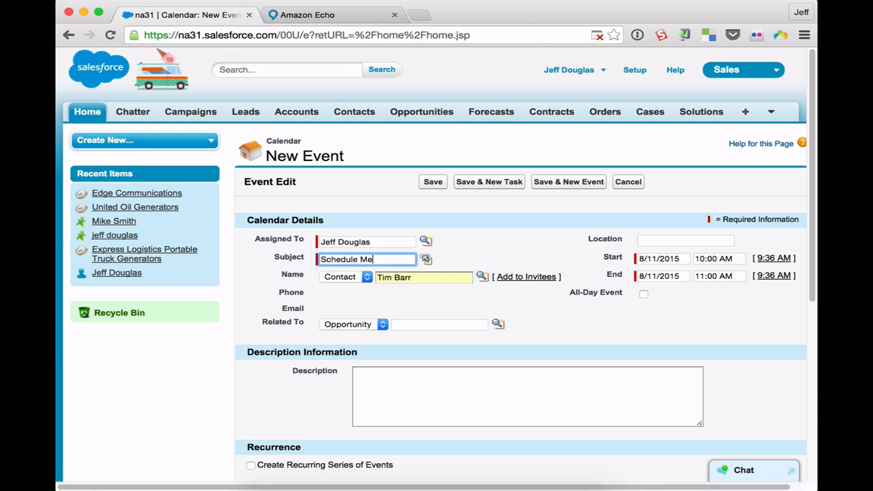
{"action": "type", "text": "eting"}
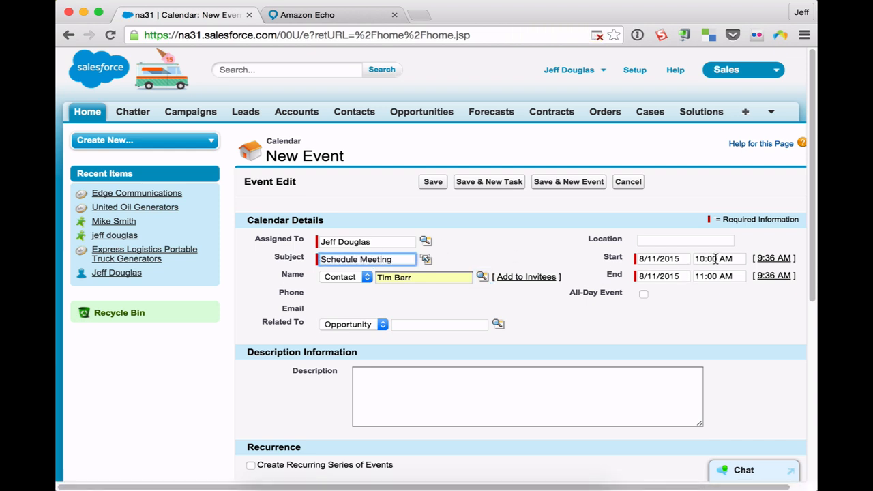
{"action": "left_click", "coordinate": [719, 258]}
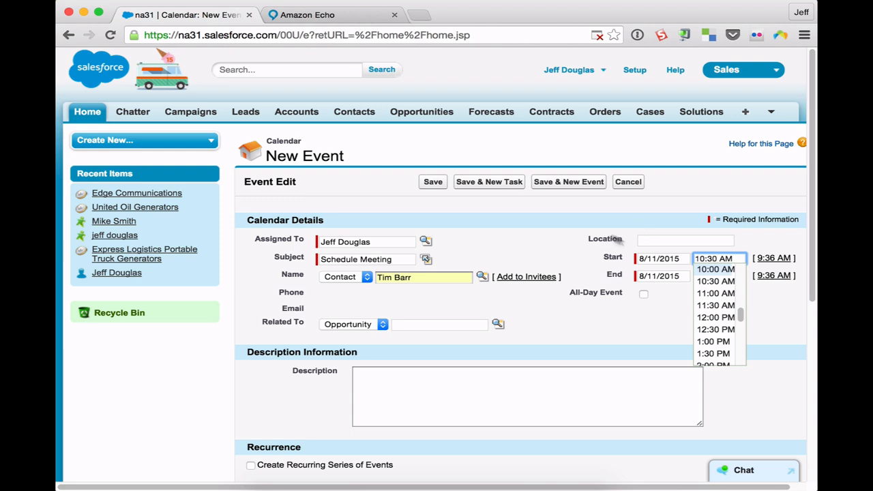
{"action": "left_click", "coordinate": [433, 181]}
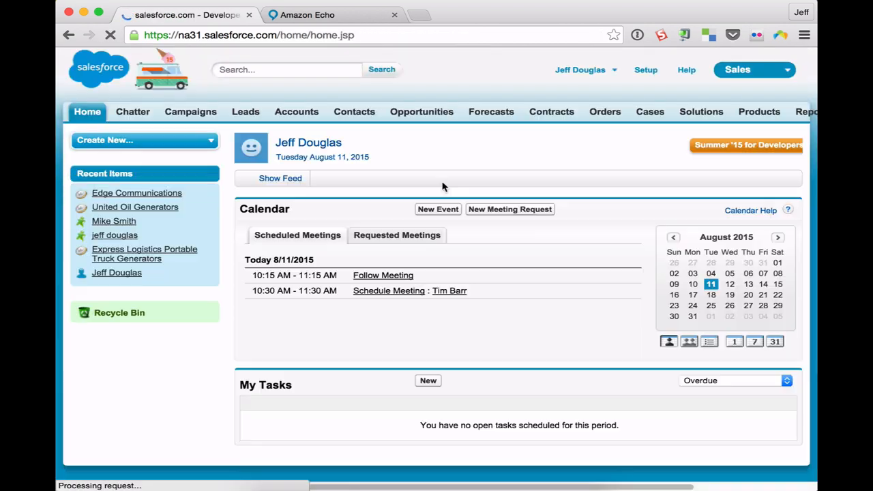